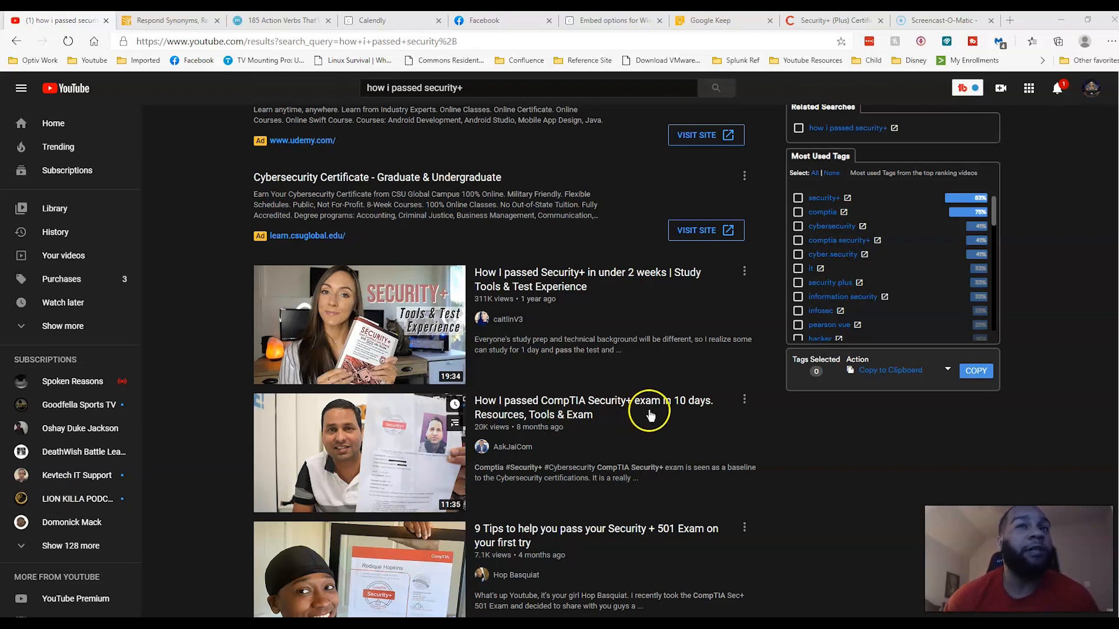
# Scroll the Security+ overview down through 'Why is it different?' to 'About the exam'.
pyautogui.scroll(-3)
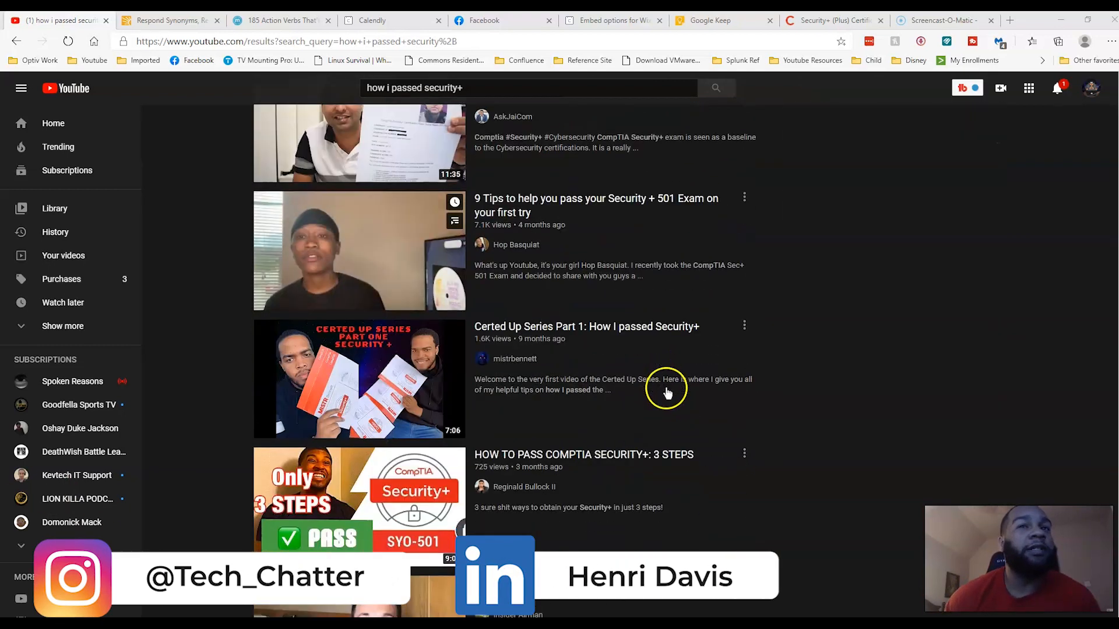
pyautogui.scroll(-3)
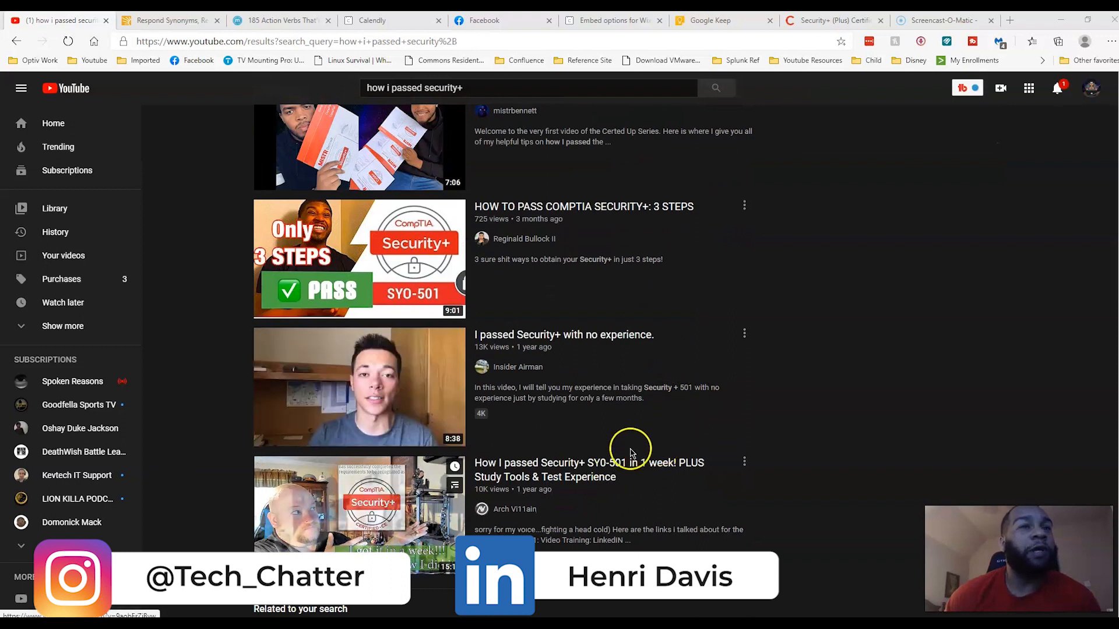
pyautogui.scroll(-3)
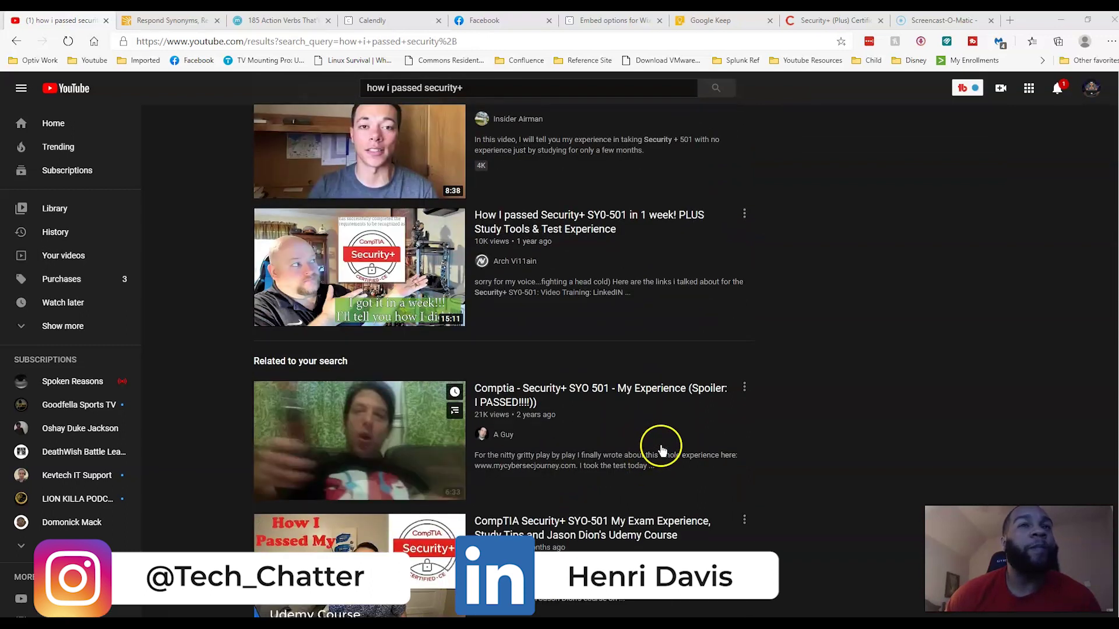
pyautogui.scroll(-3)
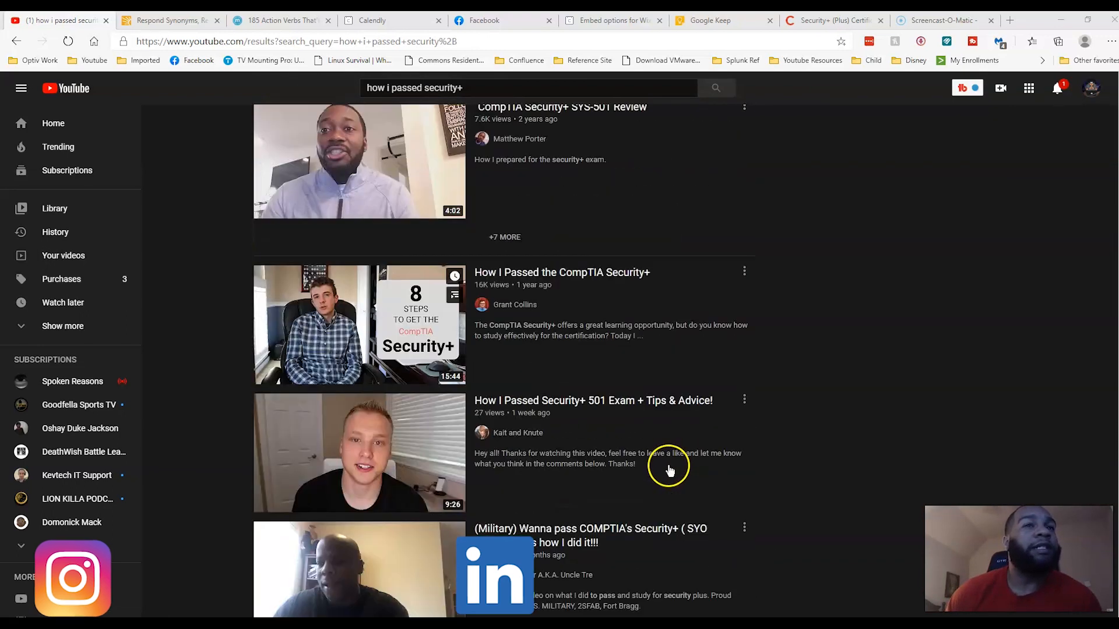
pyautogui.scroll(-3)
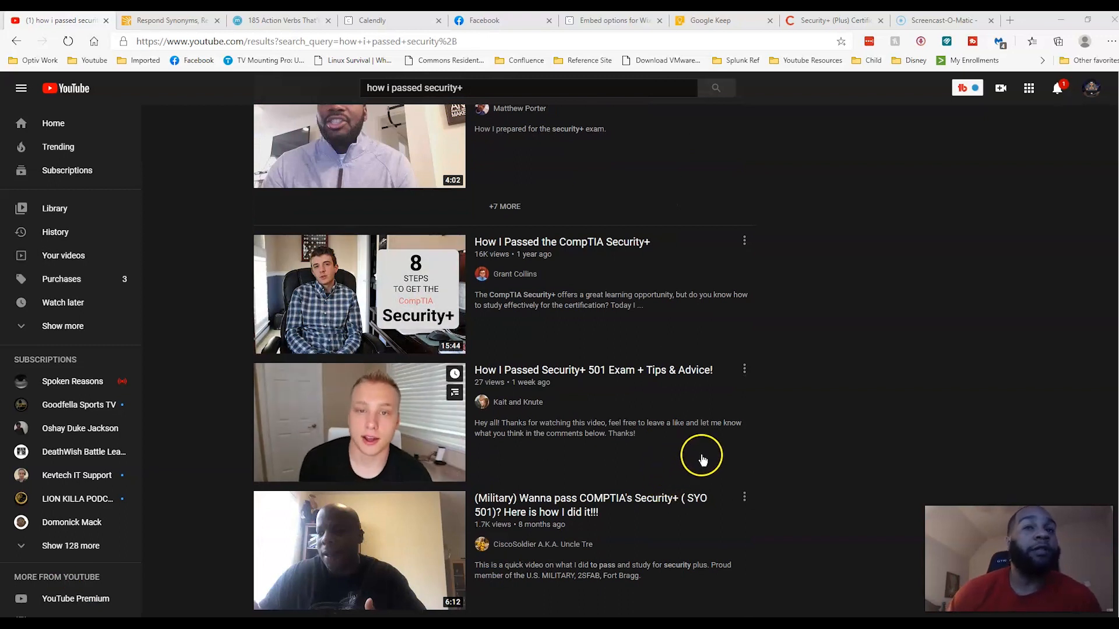
pyautogui.scroll(-3)
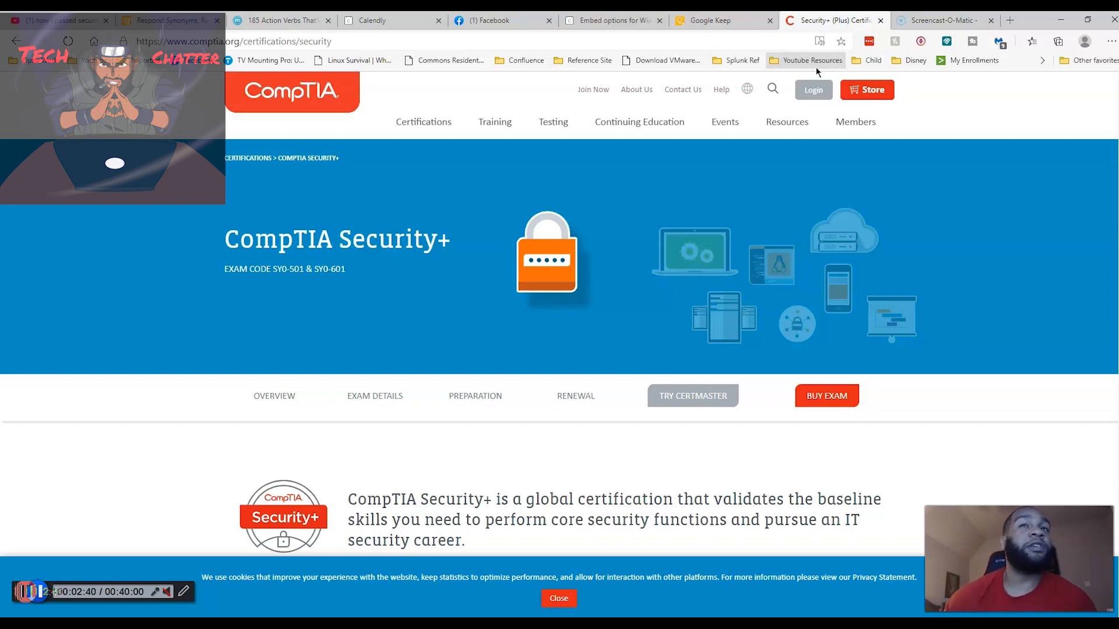
pyautogui.scroll(-3)
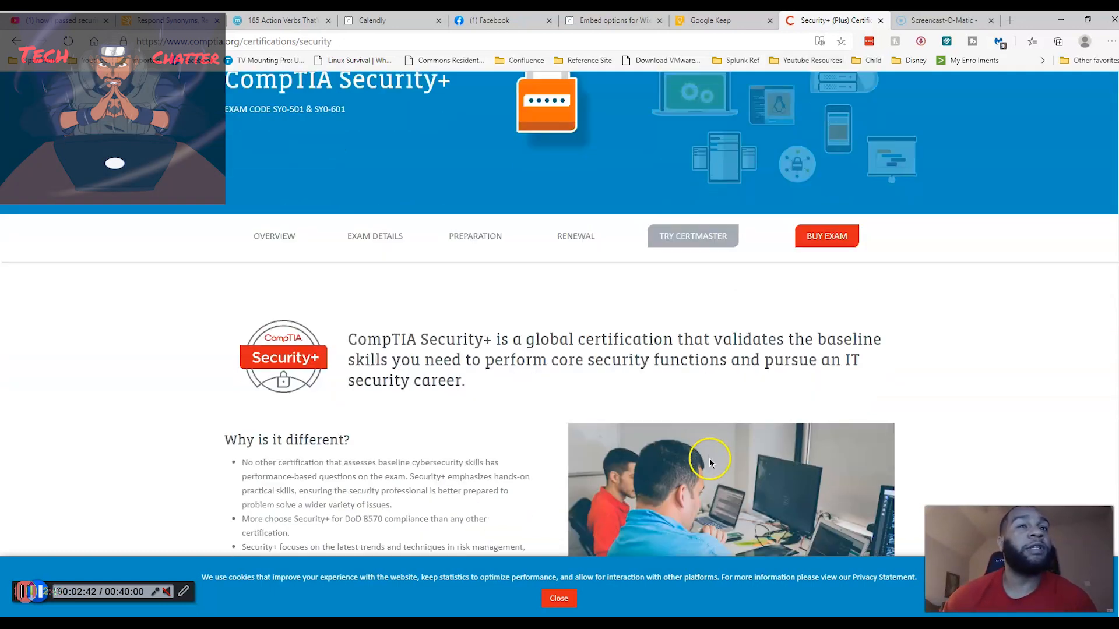
pyautogui.scroll(-3)
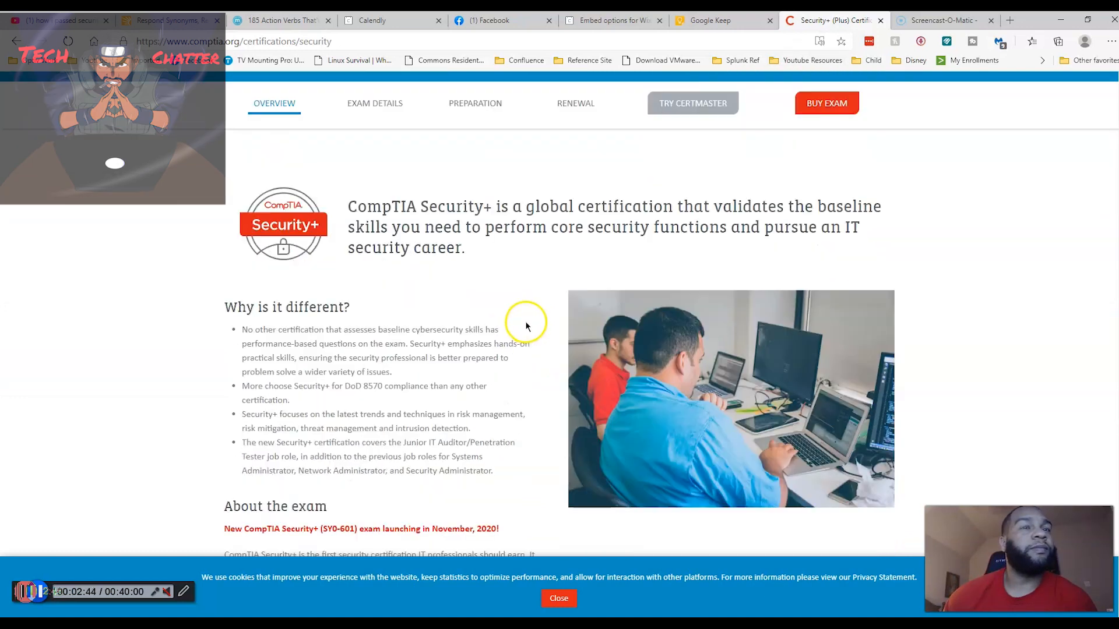
pyautogui.scroll(-3)
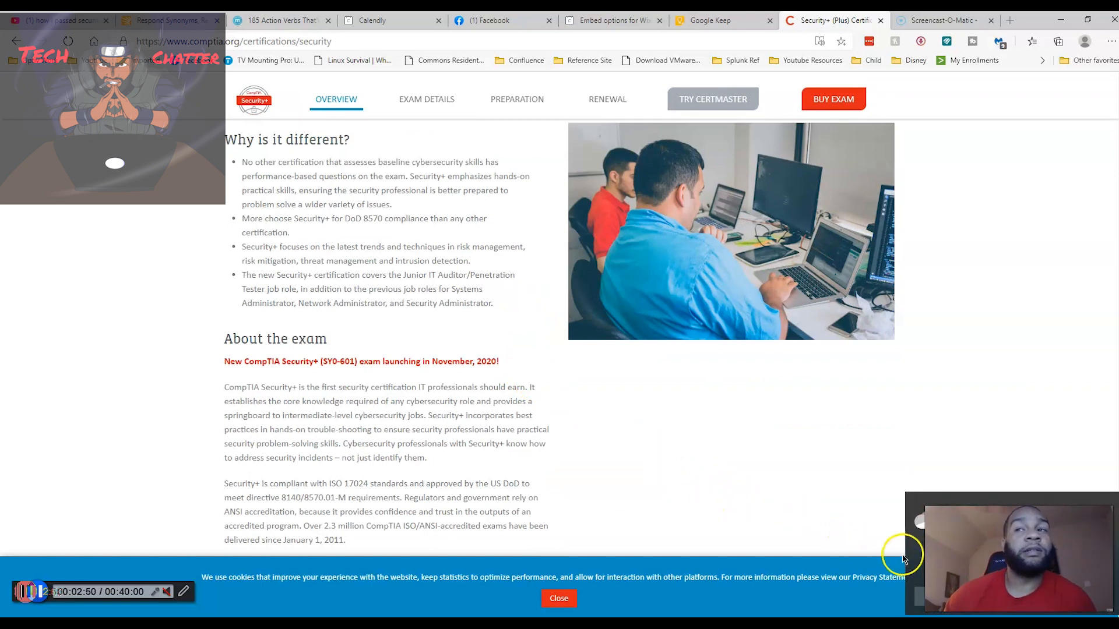
pyautogui.moveTo(869, 492)
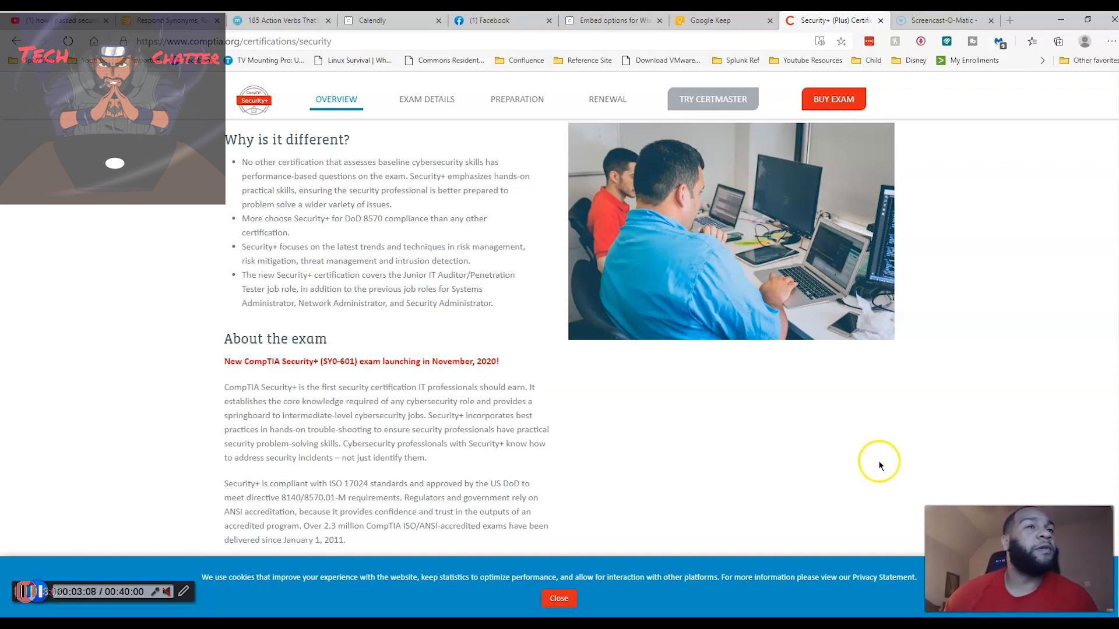
pyautogui.moveTo(884, 486)
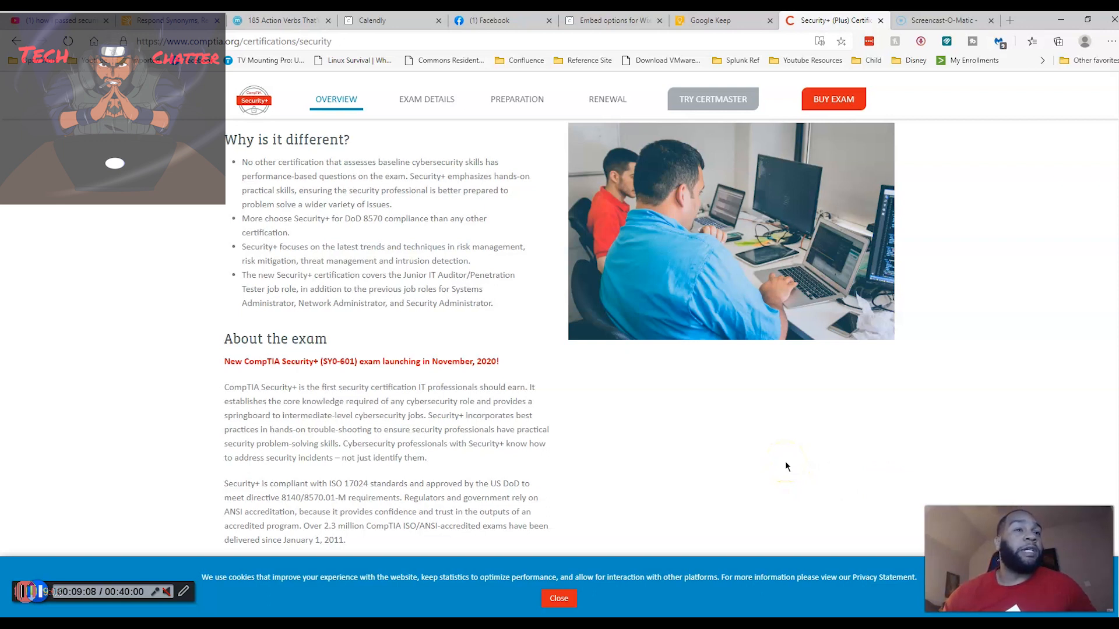
# Scroll past the skills list and related jobs to the SY0-501 / SY0-601 Exam Details table.
pyautogui.scroll(-3)
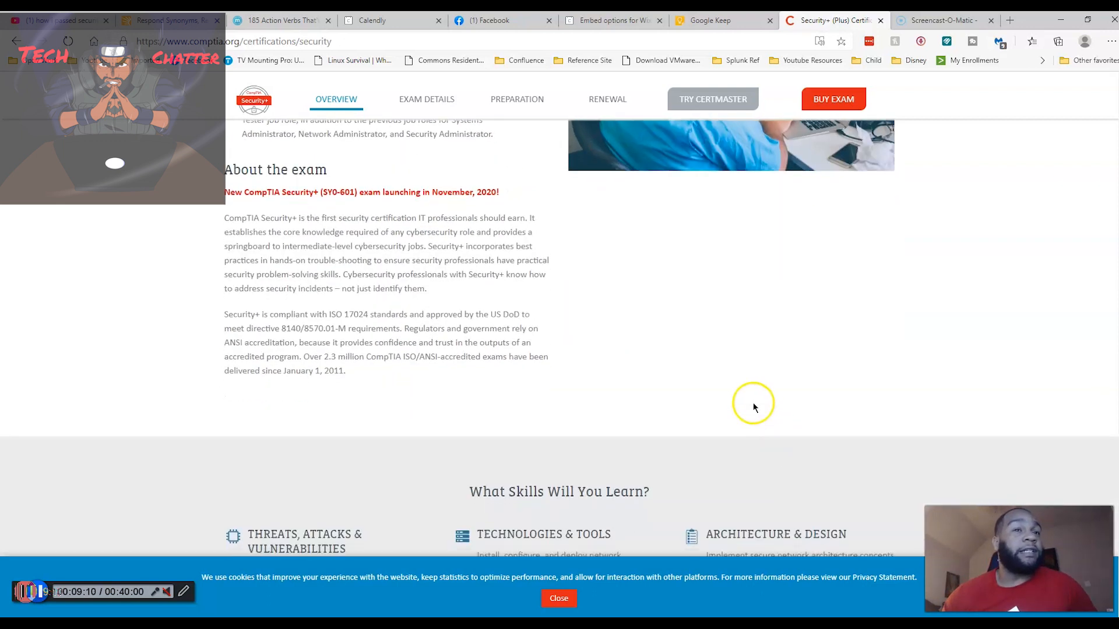
pyautogui.scroll(-3)
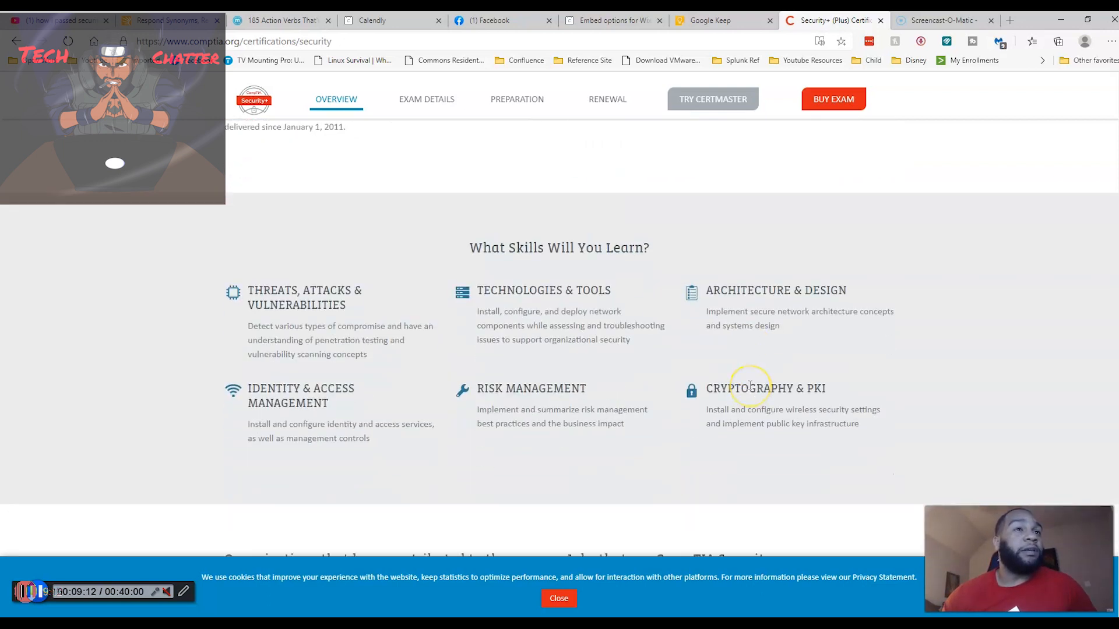
pyautogui.scroll(-3)
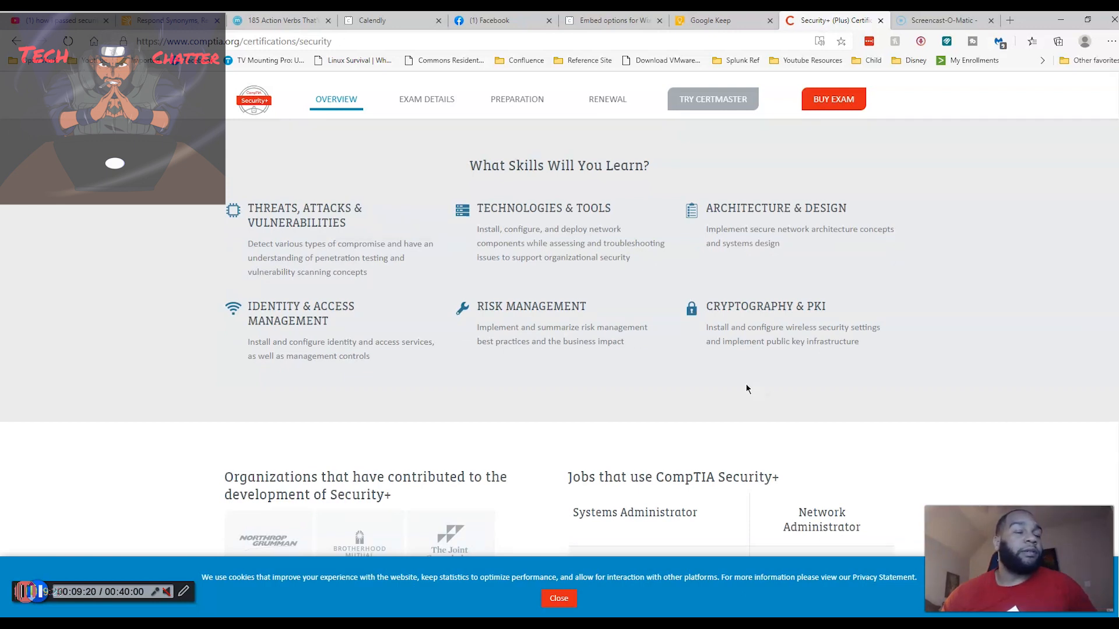
pyautogui.scroll(-3)
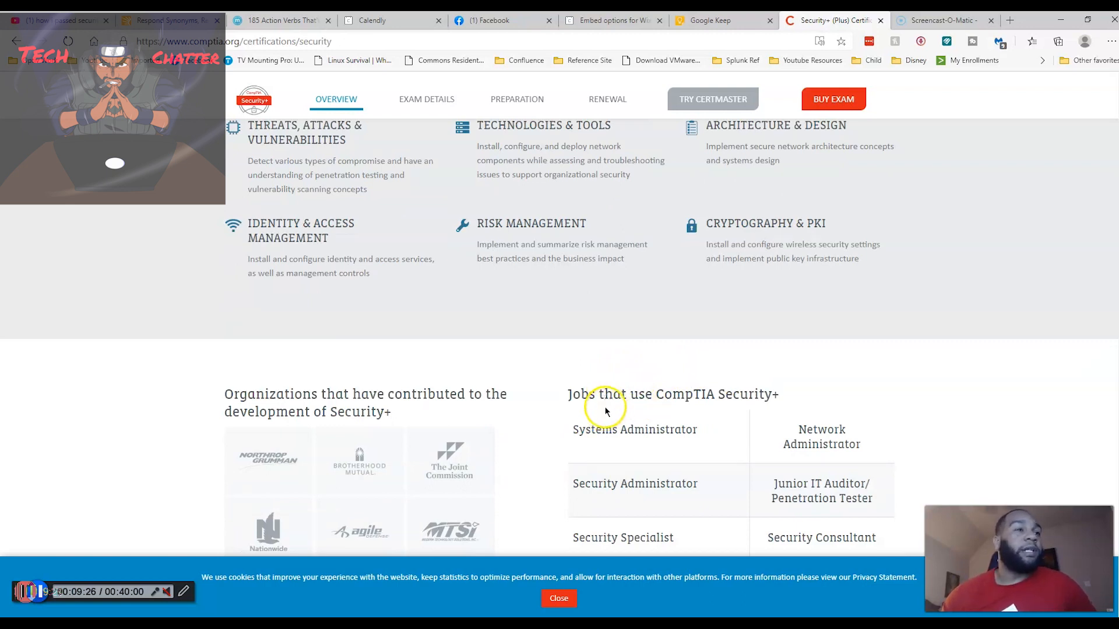
pyautogui.moveTo(622, 483)
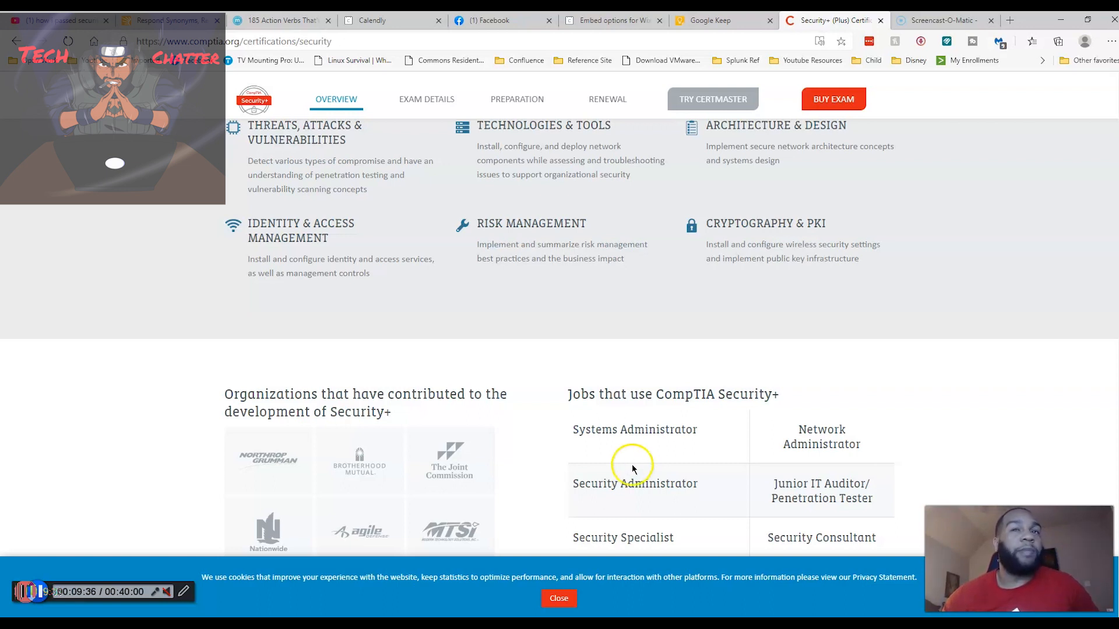
pyautogui.scroll(-3)
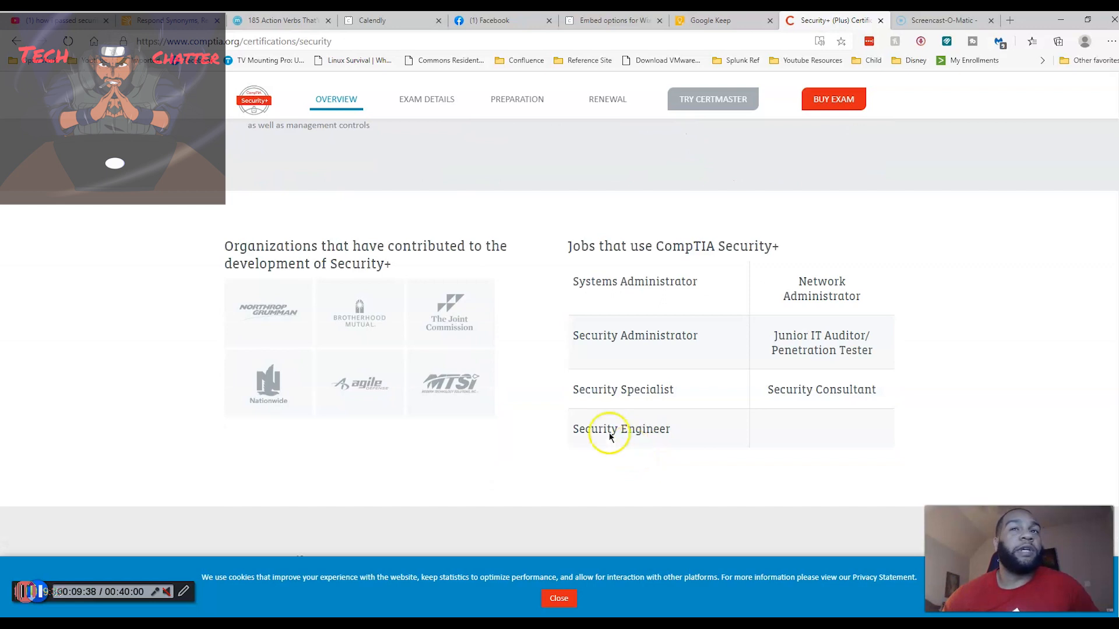
pyautogui.scroll(-3)
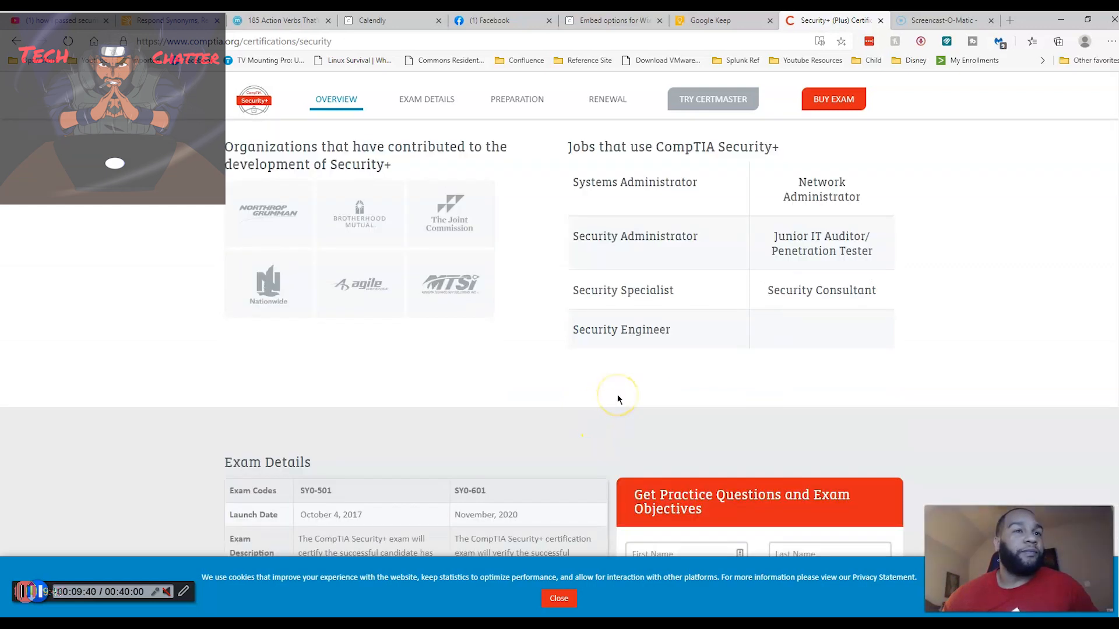
pyautogui.scroll(-3)
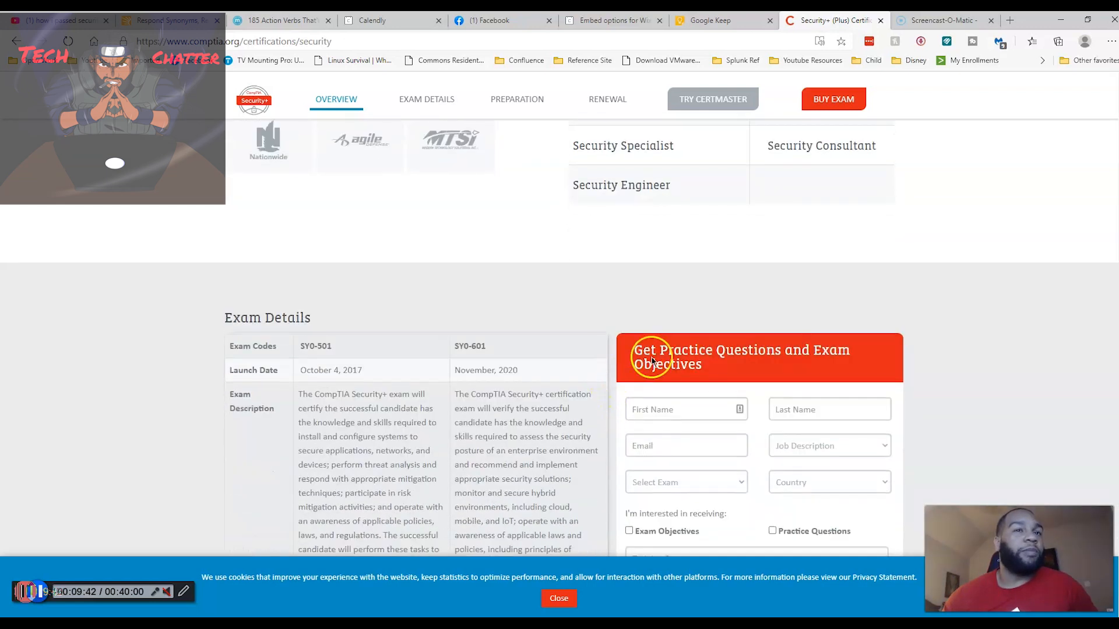
pyautogui.scroll(-3)
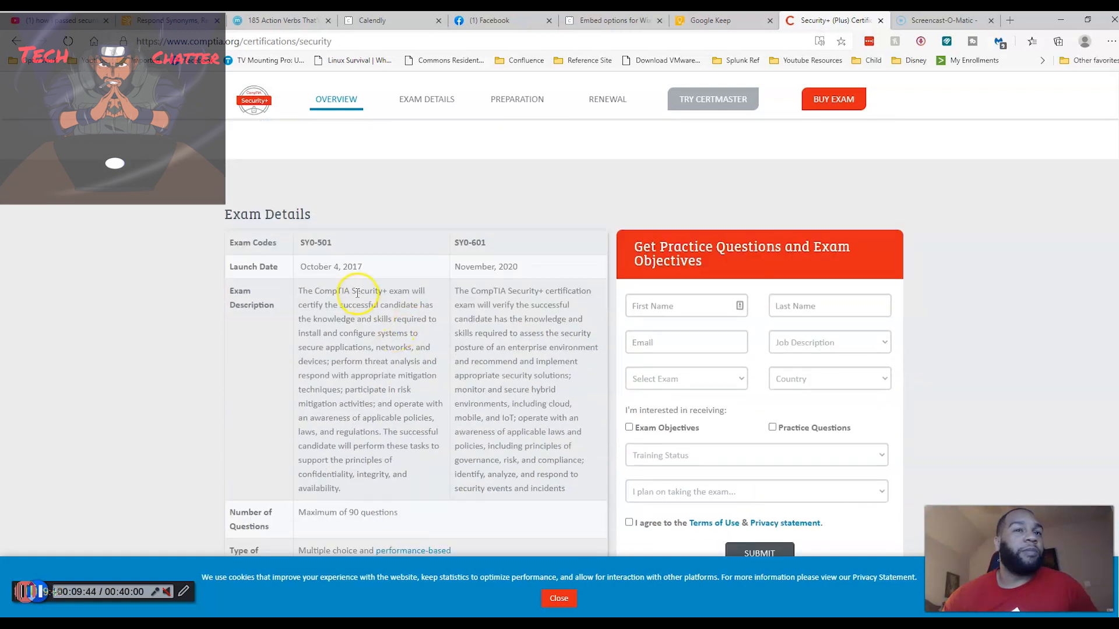
pyautogui.moveTo(337, 269)
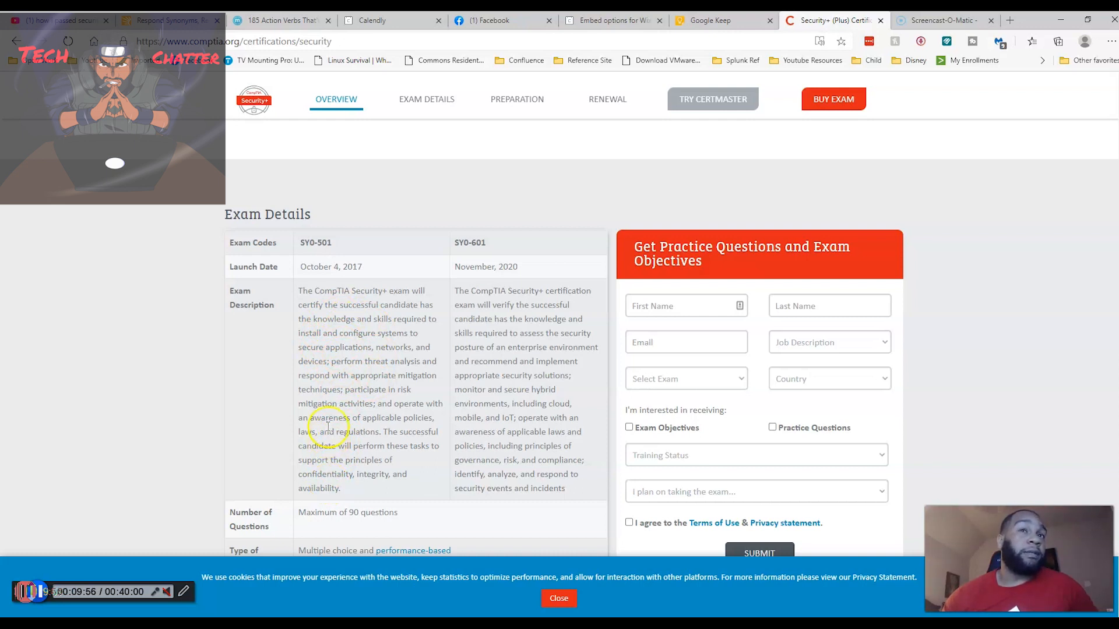
pyautogui.moveTo(439, 274)
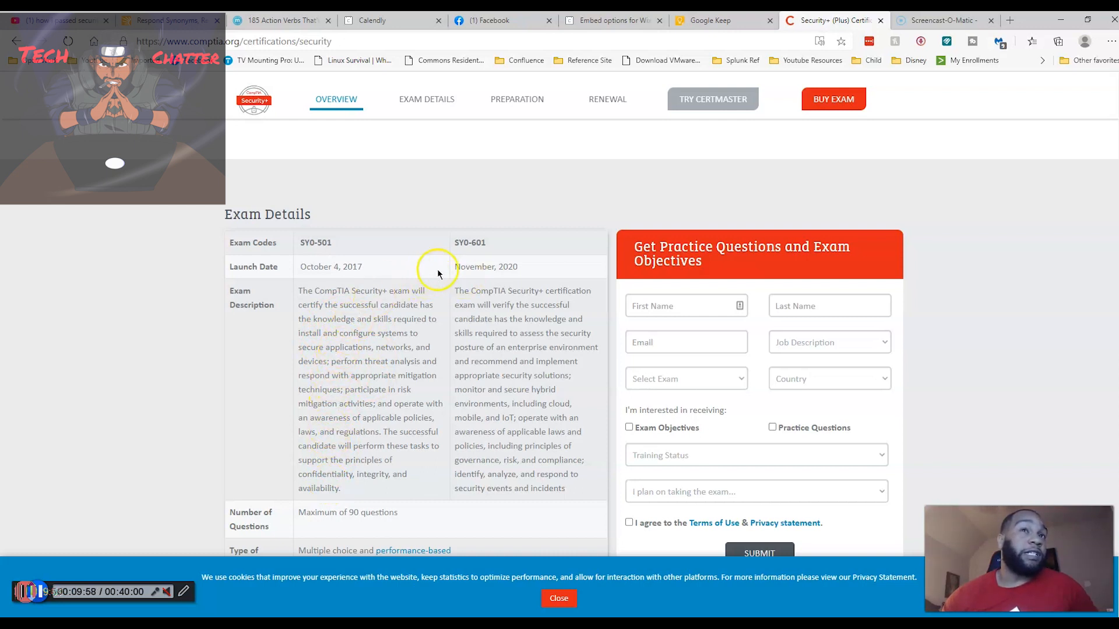
pyautogui.moveTo(506, 357)
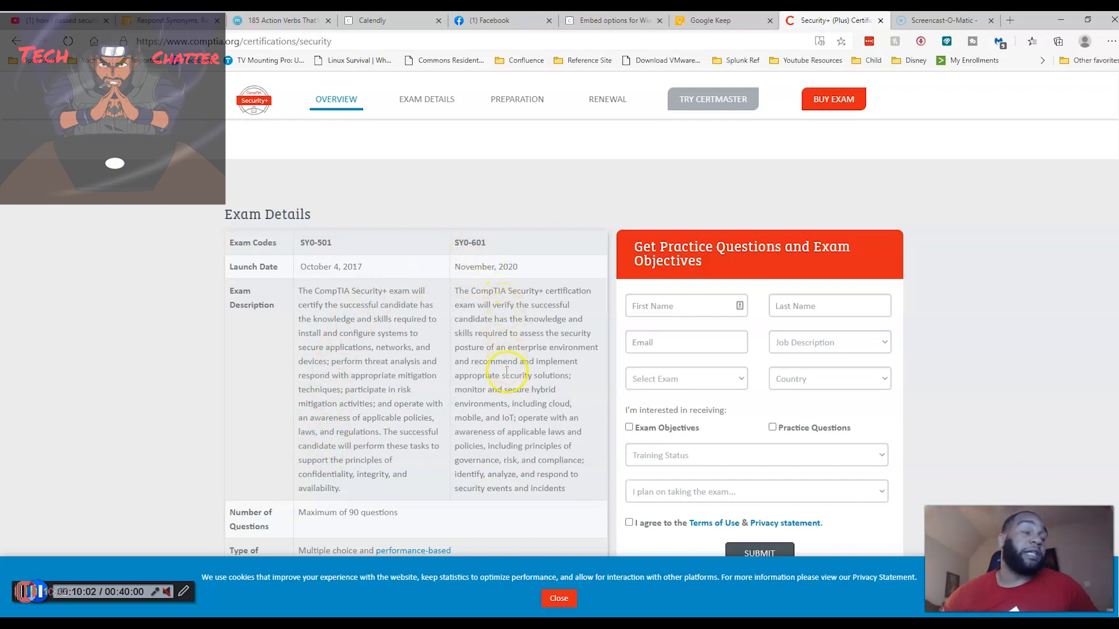
pyautogui.moveTo(388, 468)
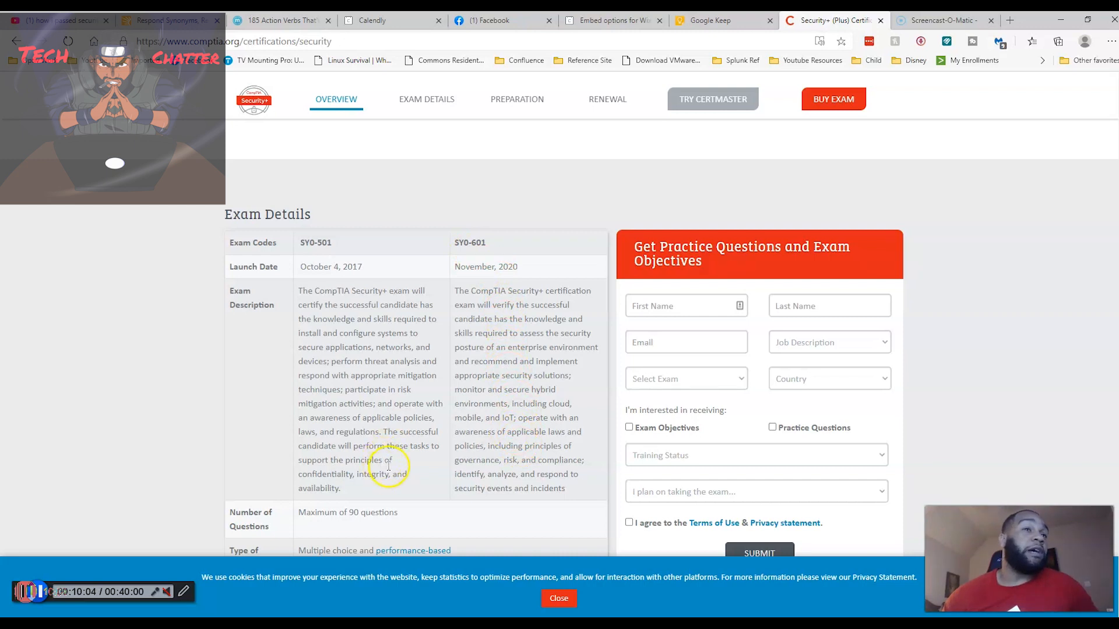
pyautogui.scroll(-3)
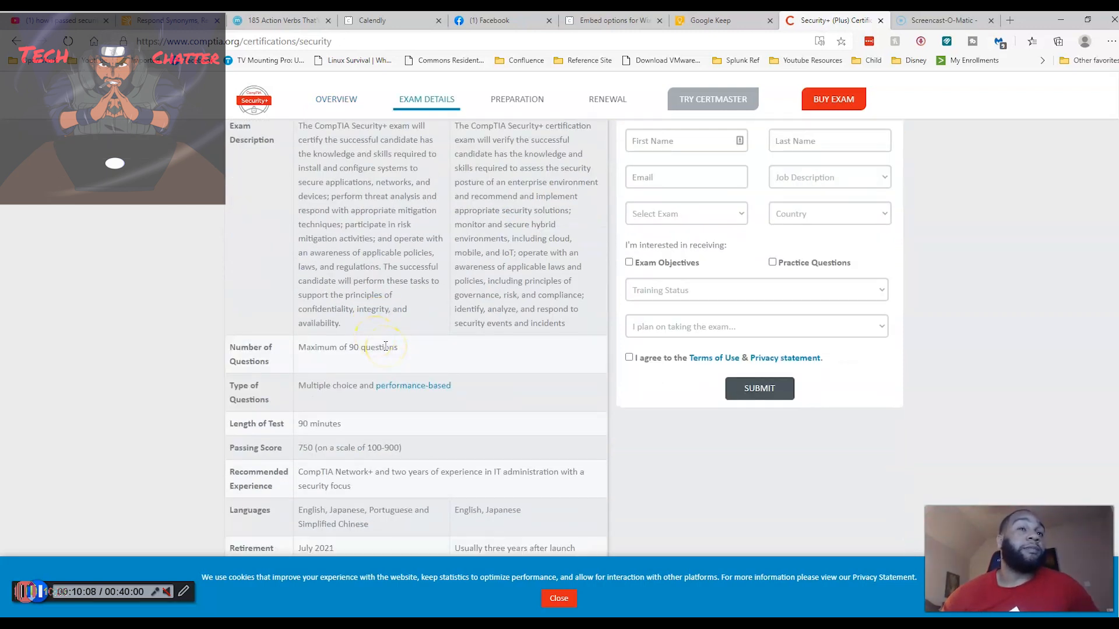
pyautogui.scroll(-3)
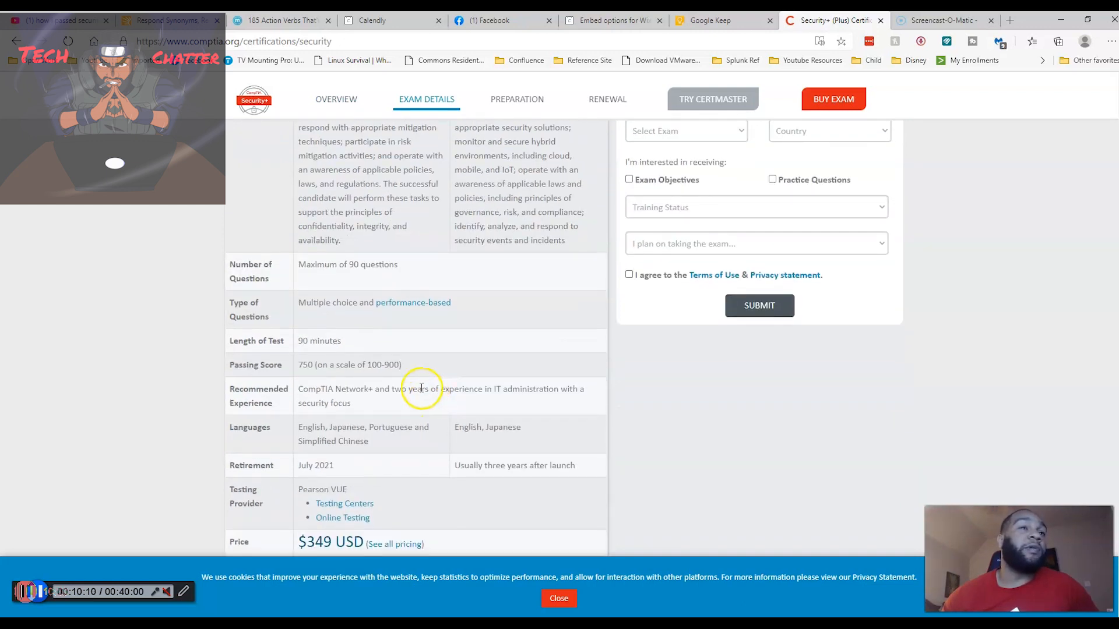
pyautogui.scroll(-3)
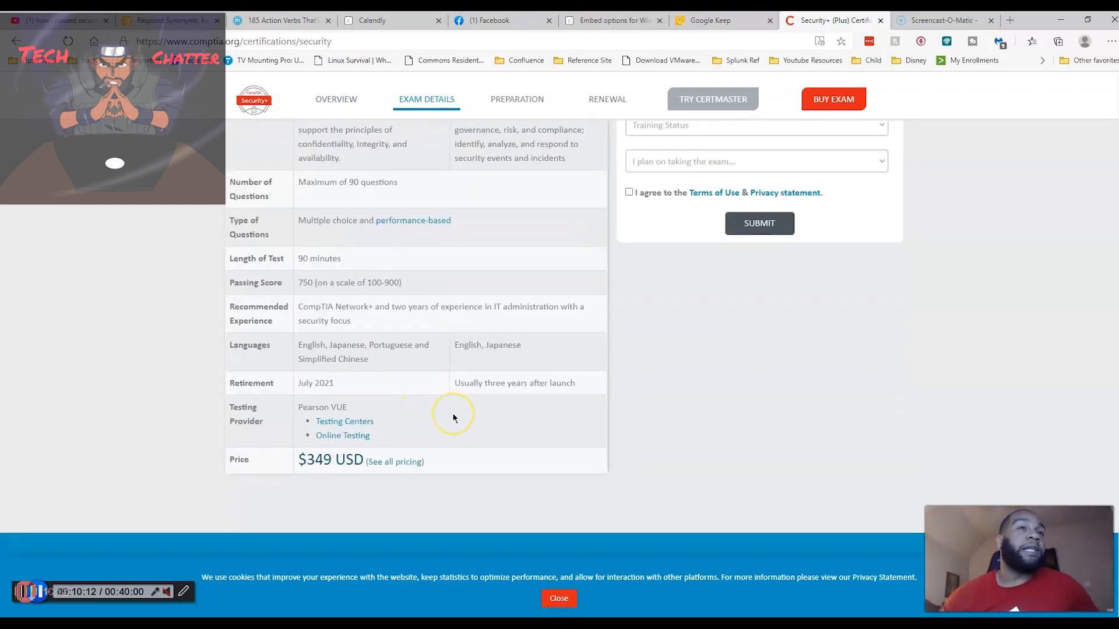
pyautogui.moveTo(466, 405)
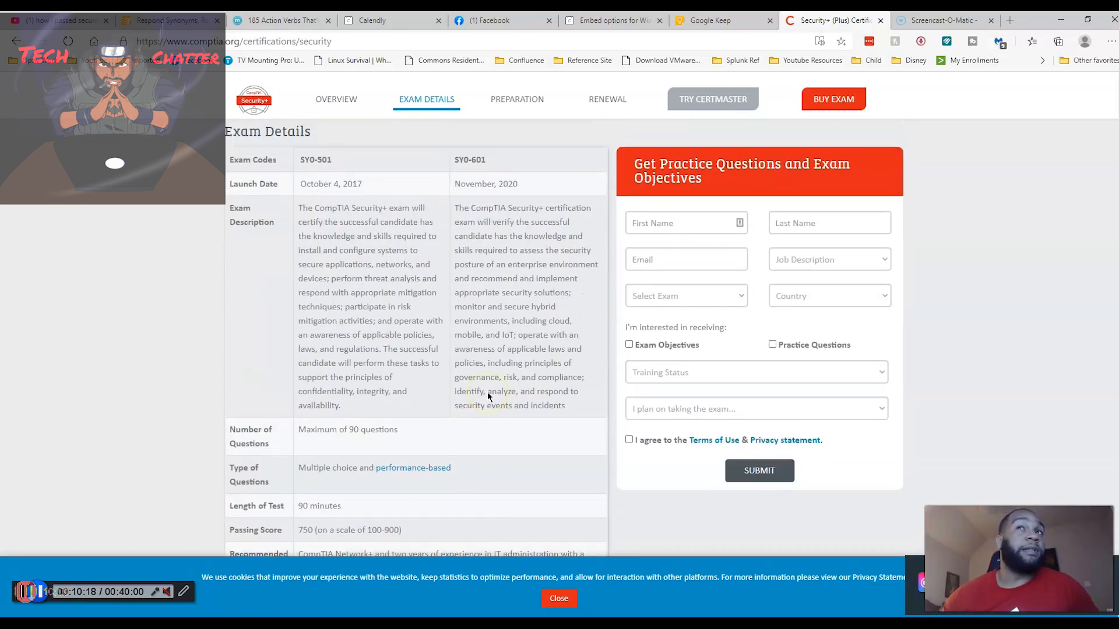
# Return to the 'What Skills Will You Learn?' section showing the six skill areas.
pyautogui.scroll(3)
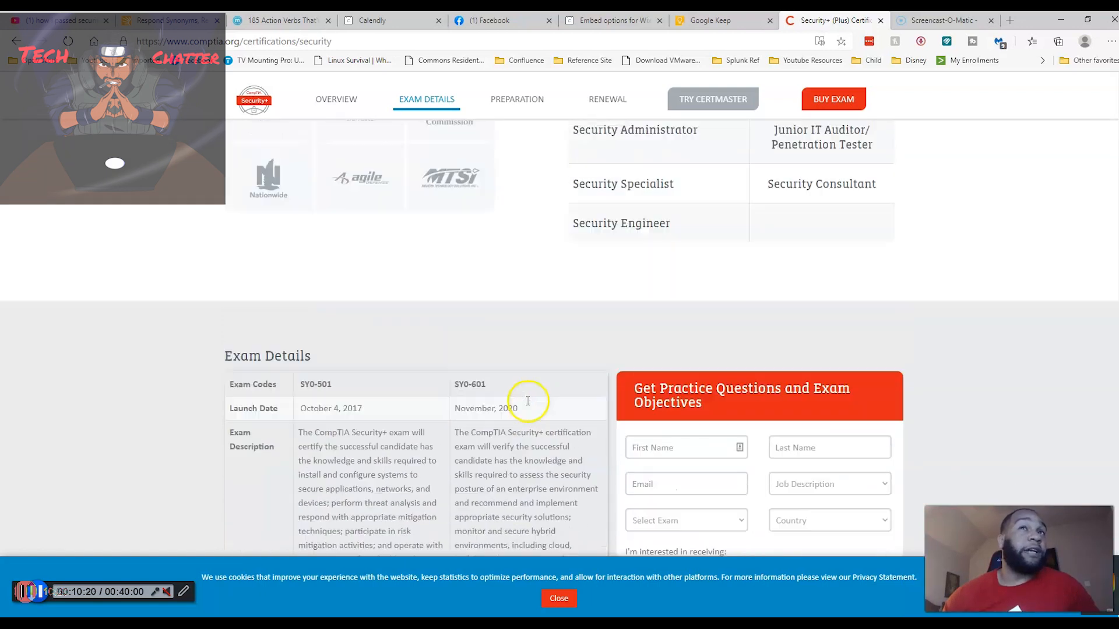
pyautogui.click(336, 99)
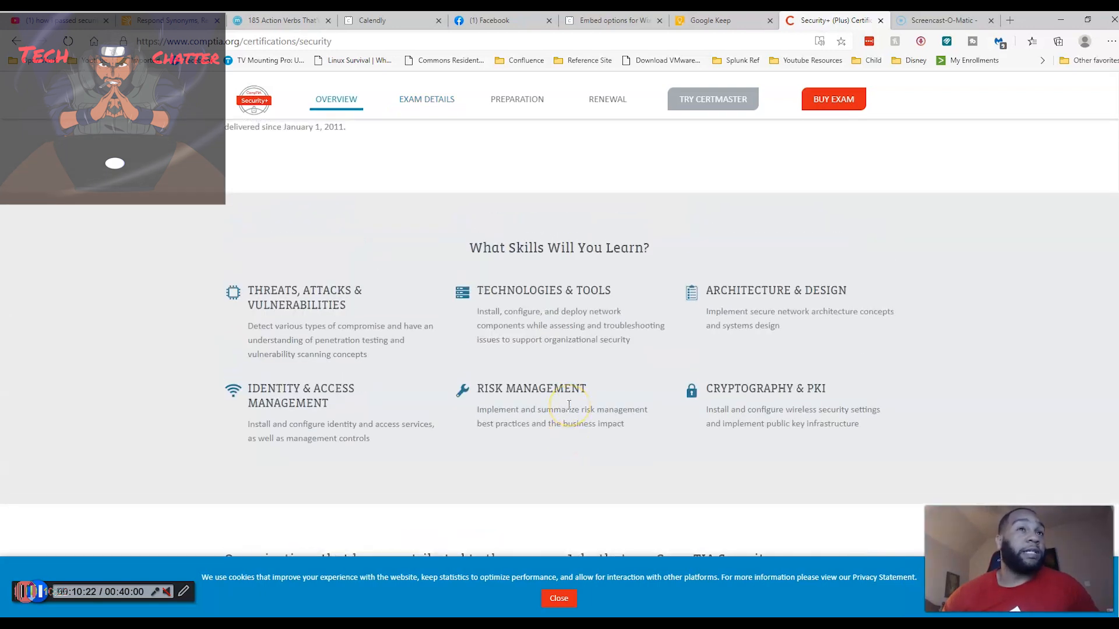